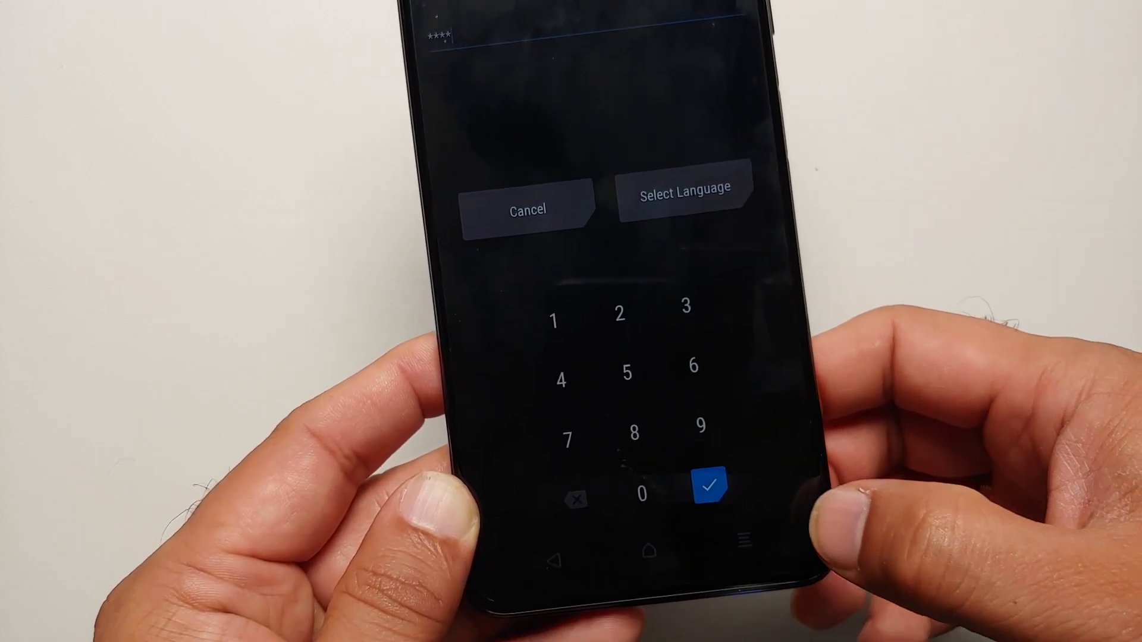
Step: Submit the decryption PIN so TWRP unlocks storage before rebooting to MIUI
click(707, 485)
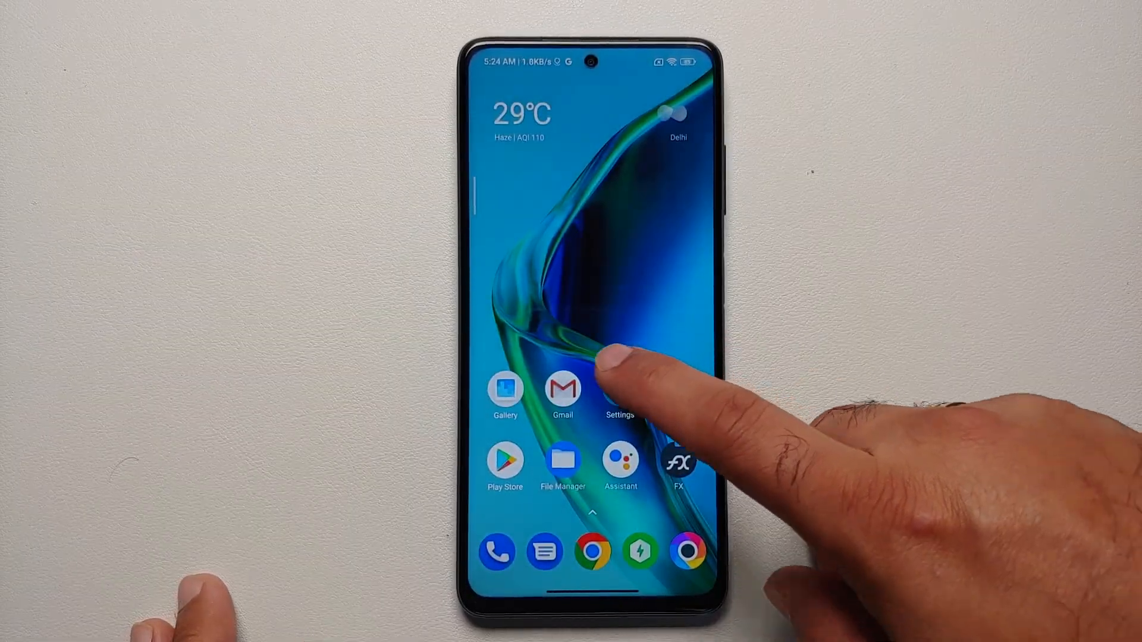
Step: Check Settings > Passwords & security > Privacy shows storage encrypted, then raise the power-off prompt
click(619, 390)
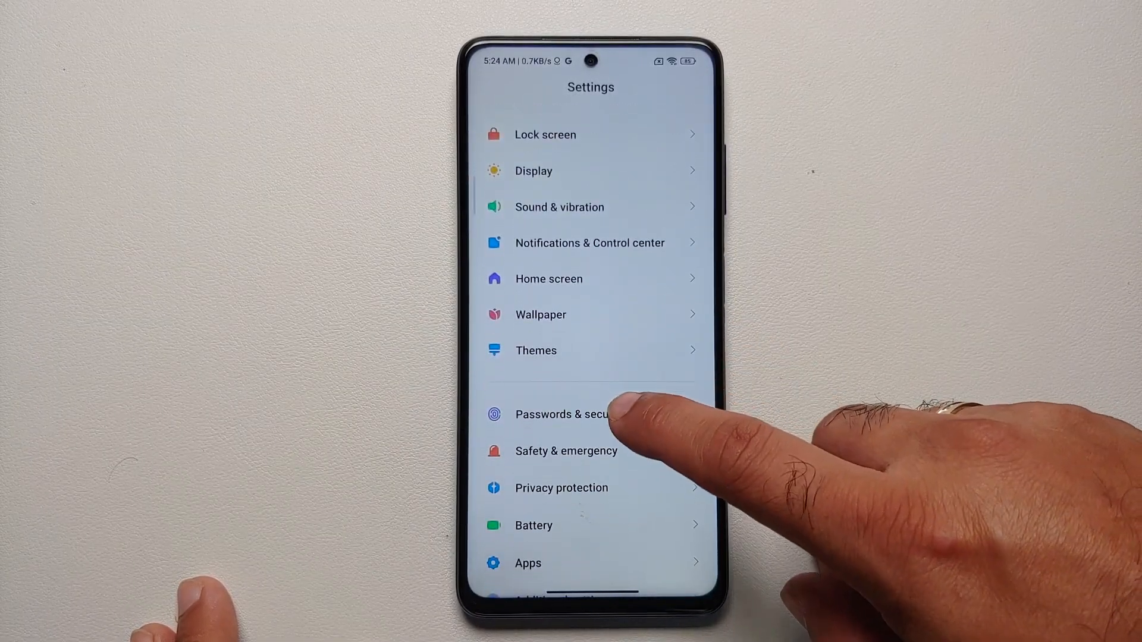
click(560, 414)
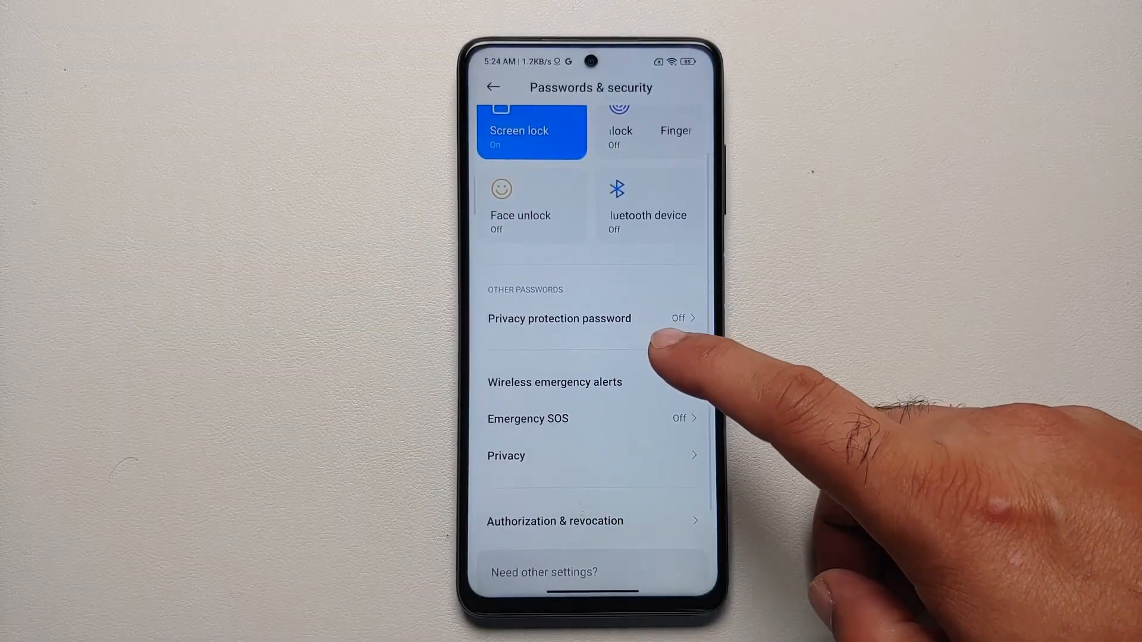
click(505, 456)
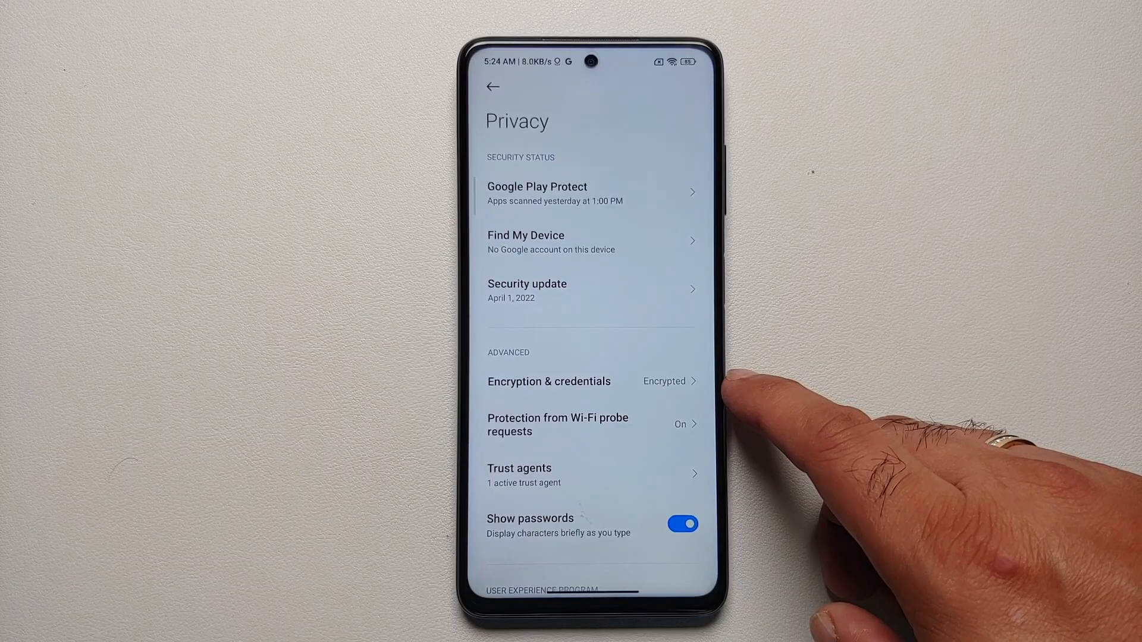
key(Home)
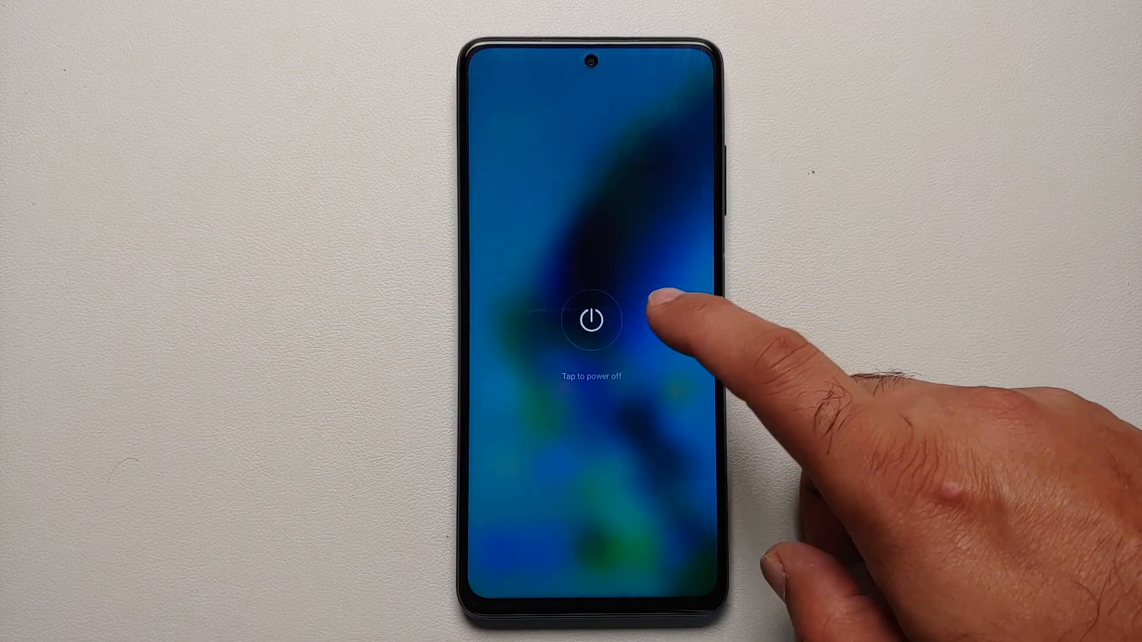
Step: Power the phone off so it can be booted into TWRP recovery
click(591, 320)
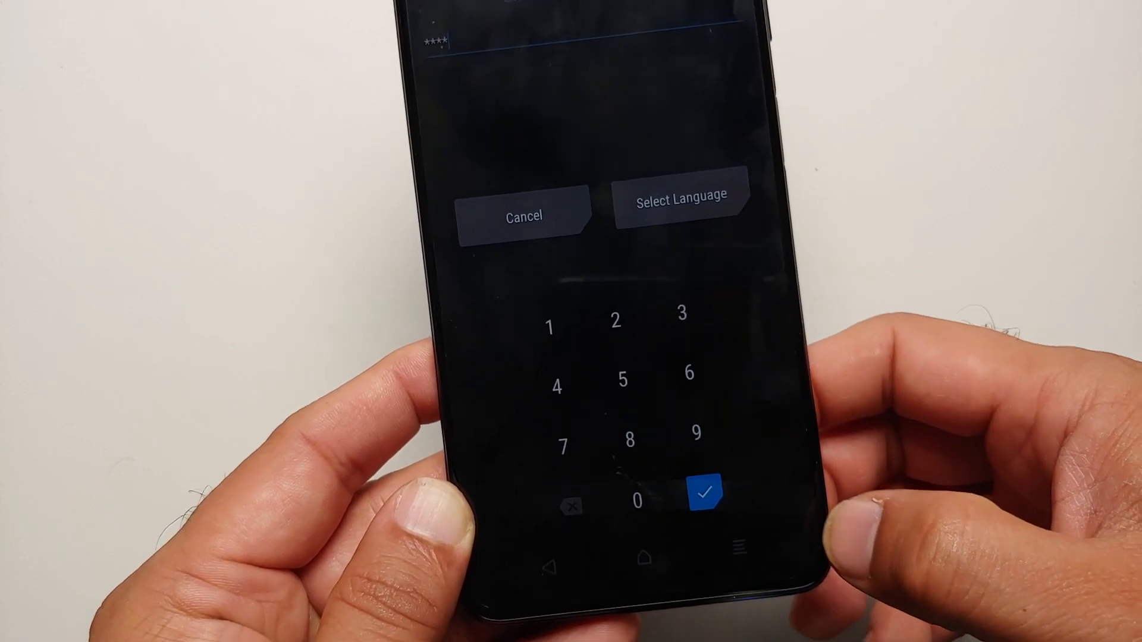
Step: Submit the PIN, browse the Install list to confirm /sdcard folders are readable, and return to the main menu
click(703, 495)
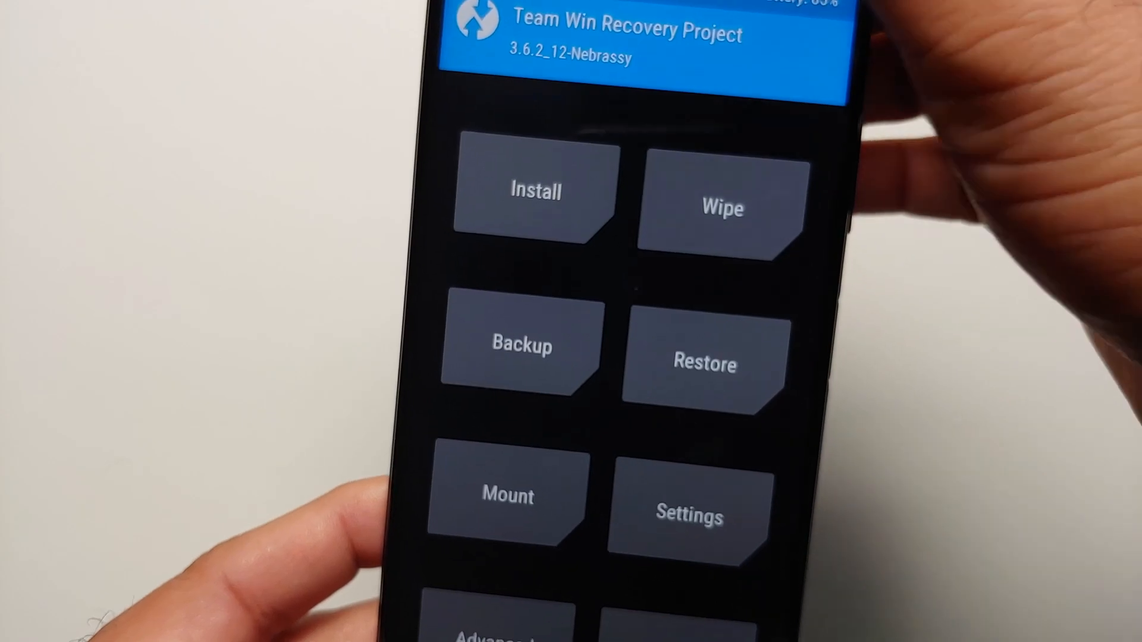
click(534, 190)
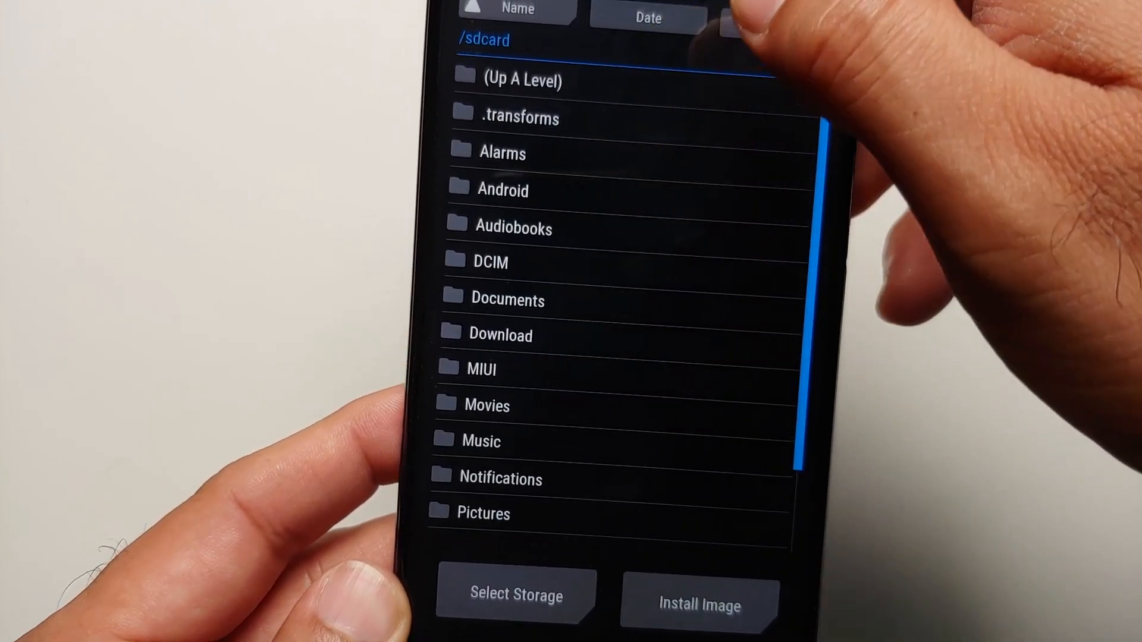
scroll(down, 3)
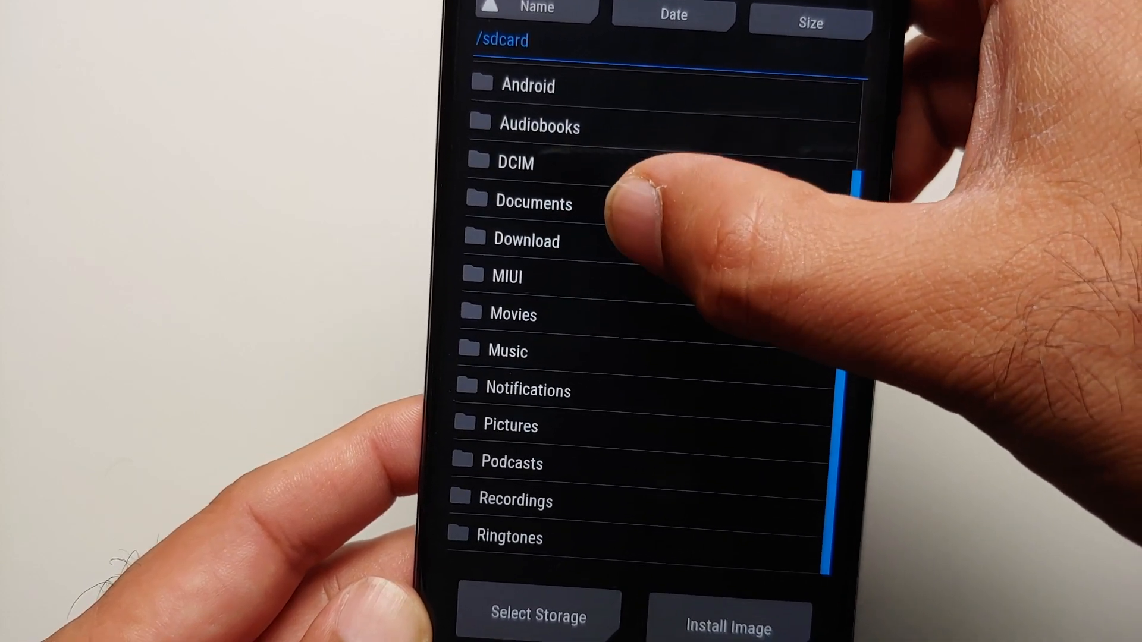
click(526, 240)
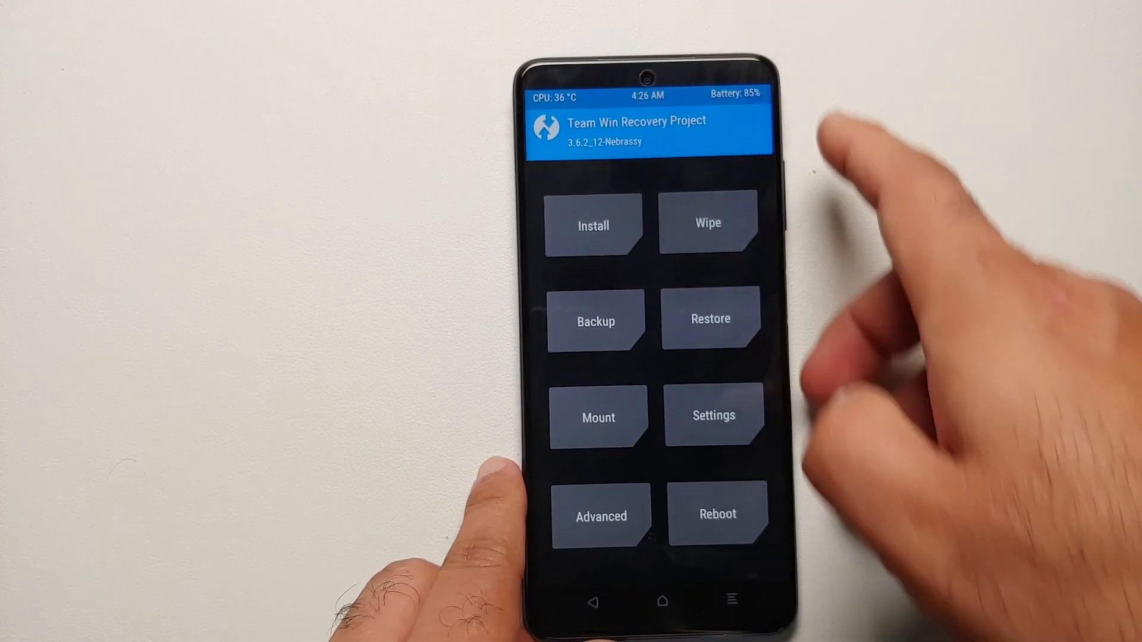
Step: Reboot from TWRP into the MIUI system
click(716, 514)
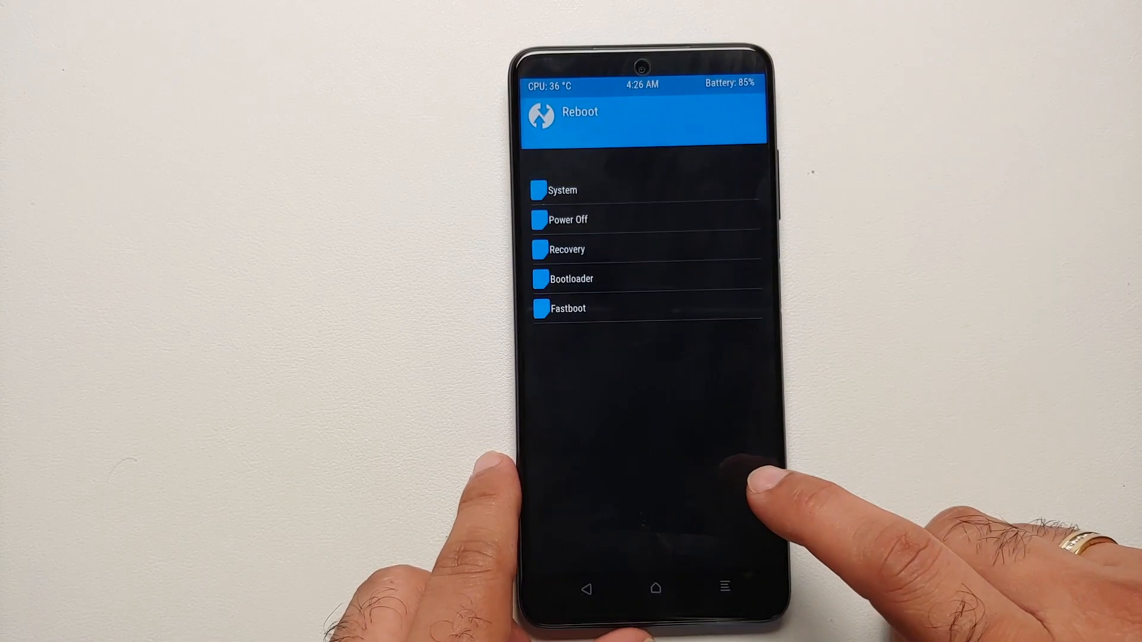
click(563, 190)
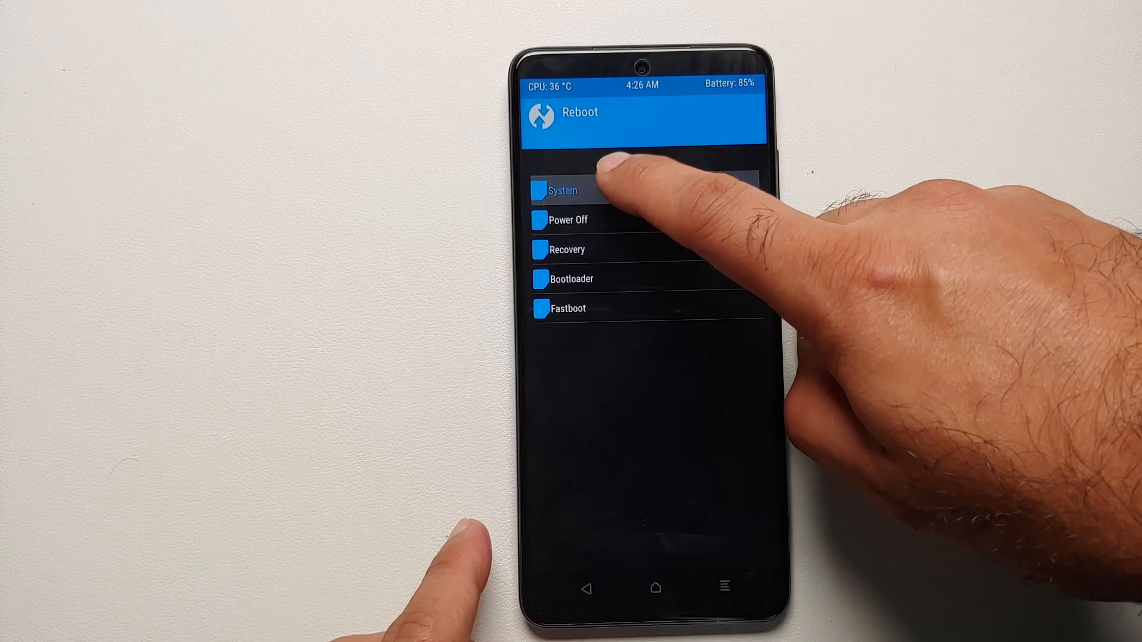
click(560, 190)
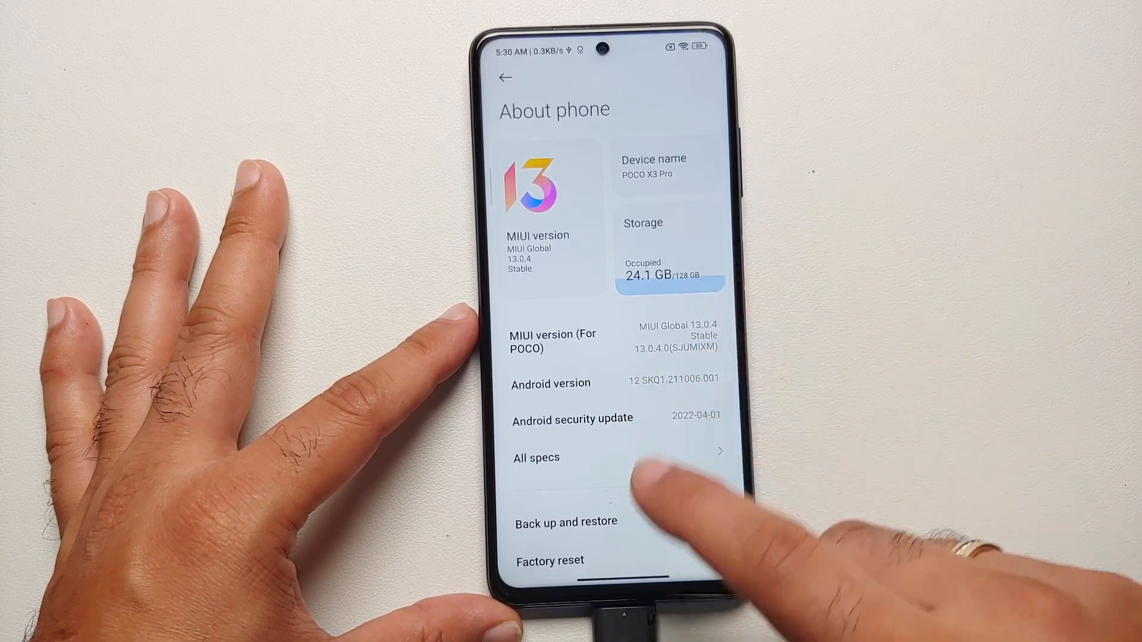
Step: Return to the main Settings list and review Passwords & security and Privacy again
click(504, 77)
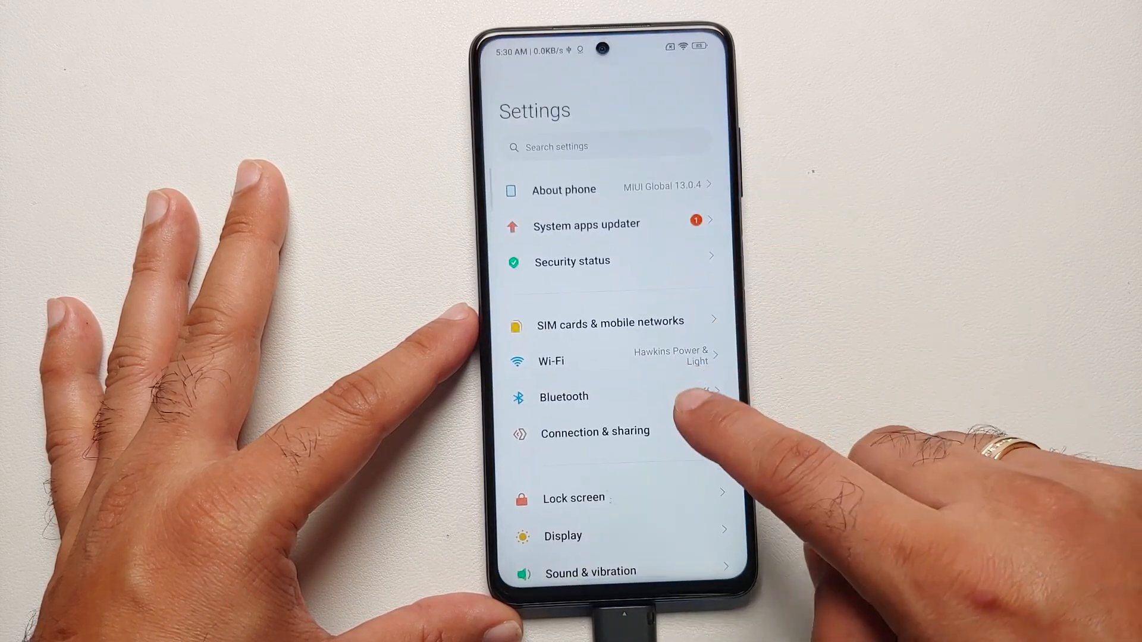
scroll(down, 3)
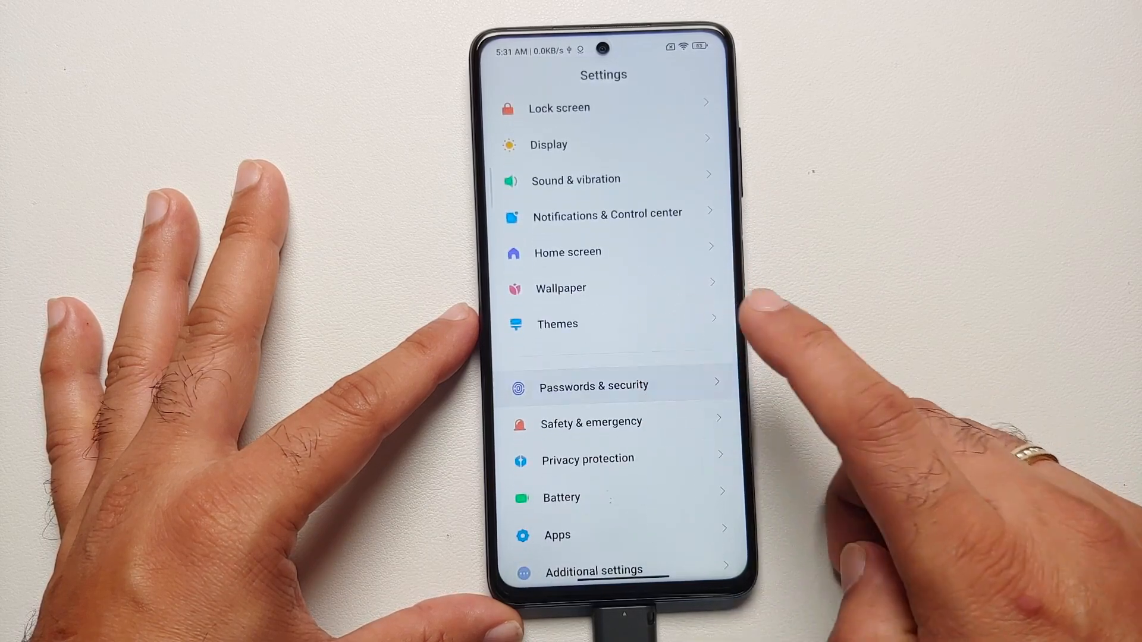
click(593, 385)
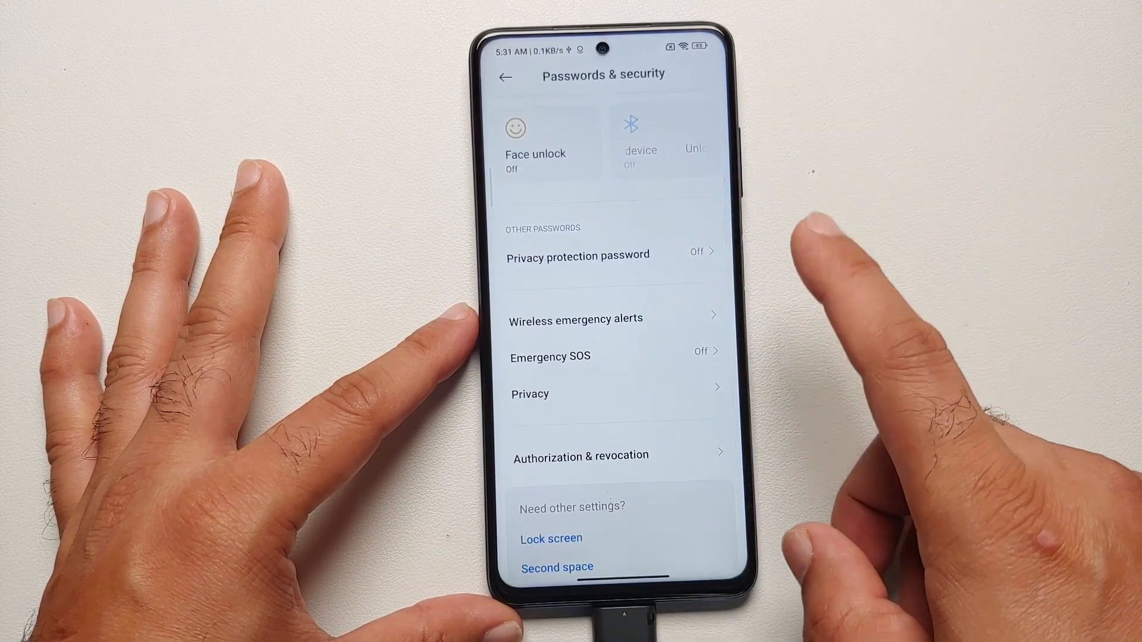
click(529, 394)
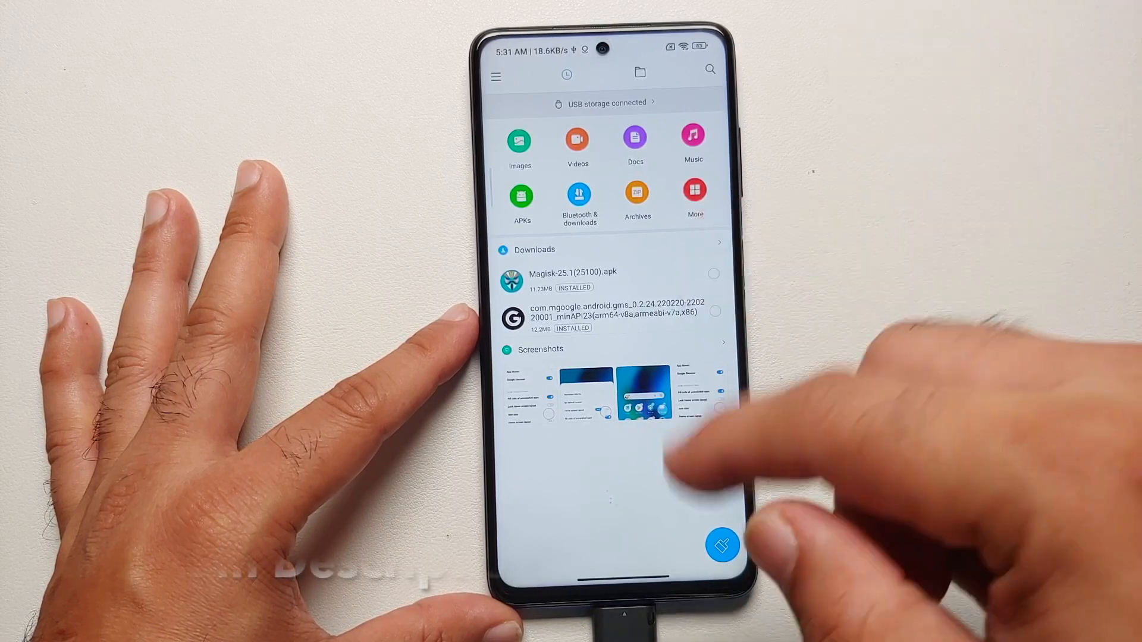
Step: Browse the folders on the connected USB storage in File Manager
click(606, 103)
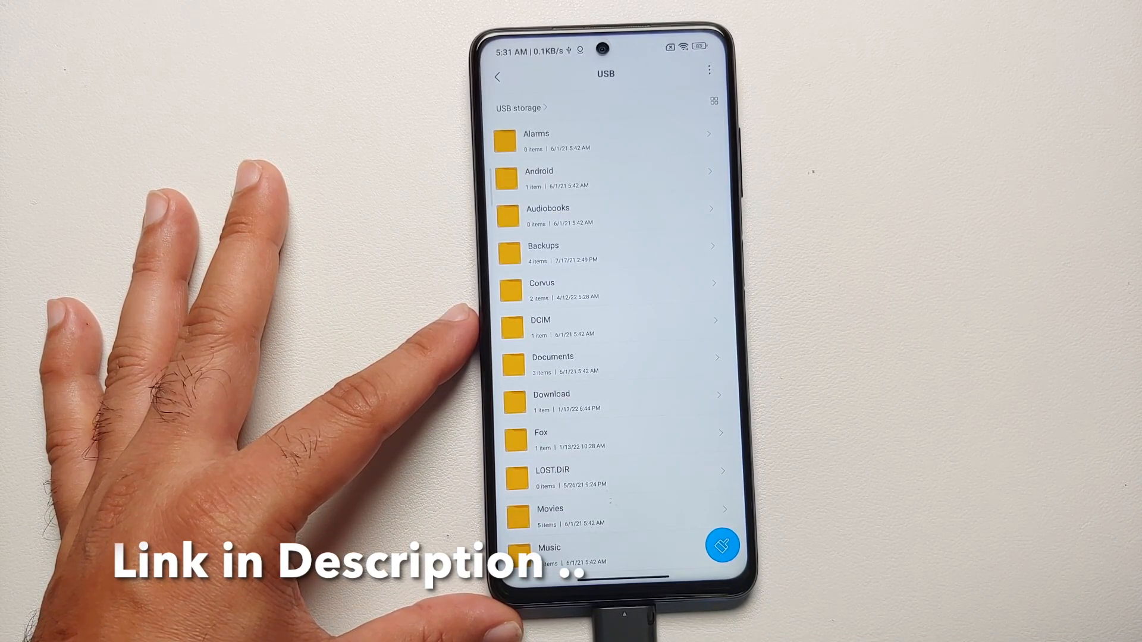
scroll(down, 3)
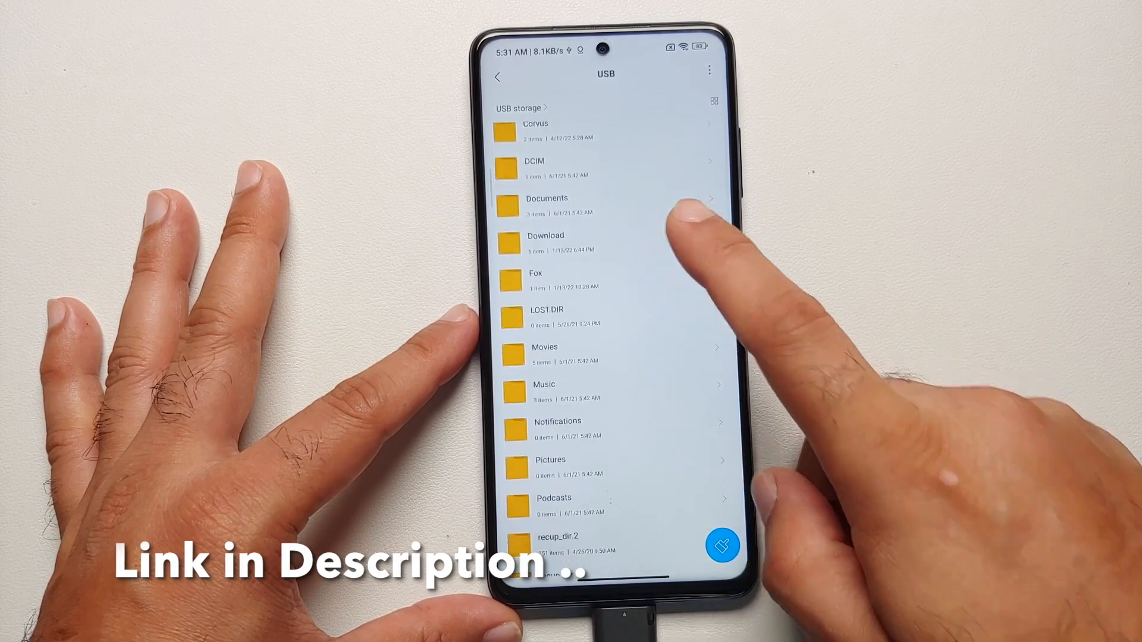
scroll(down, 3)
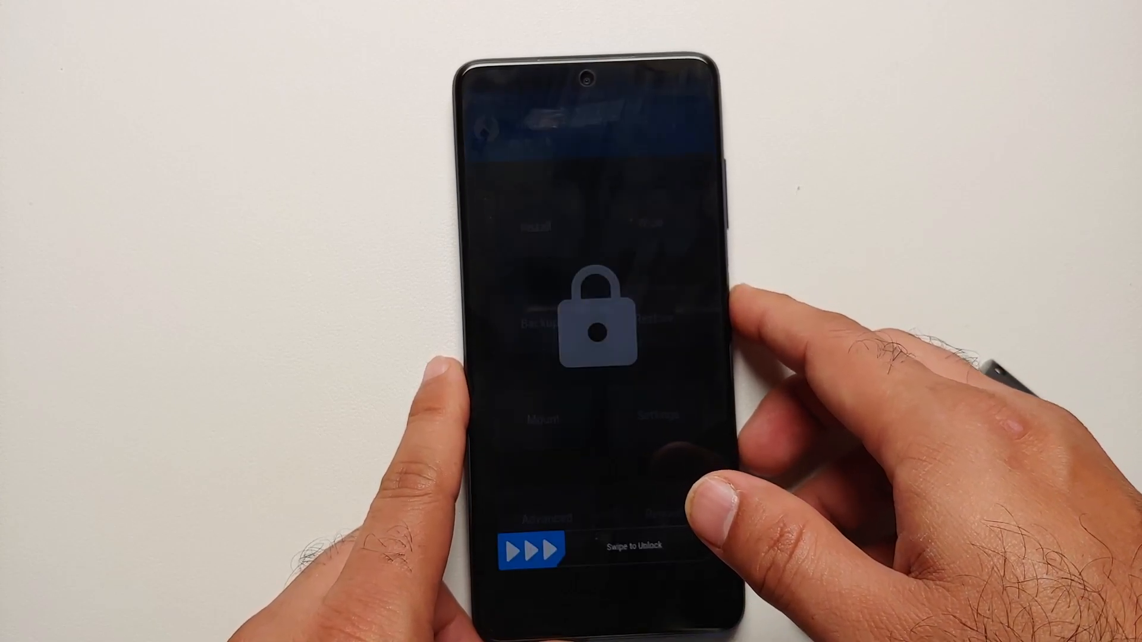
Step: Unlock TWRP and switch the Install screen to image-file mode
drag(525, 547, 662, 547)
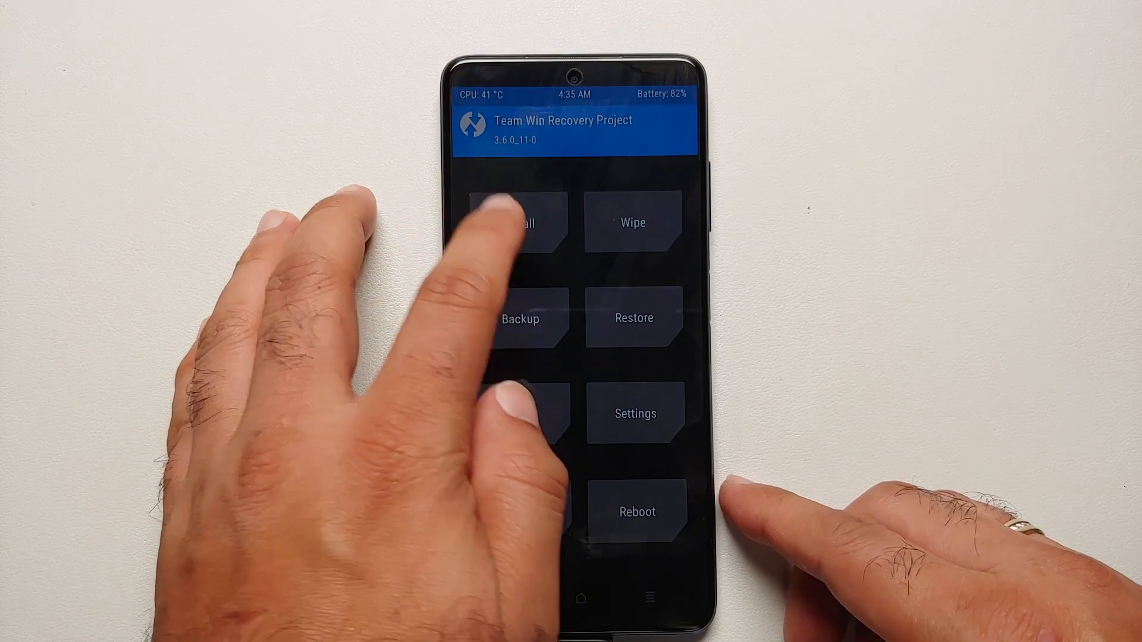
click(520, 222)
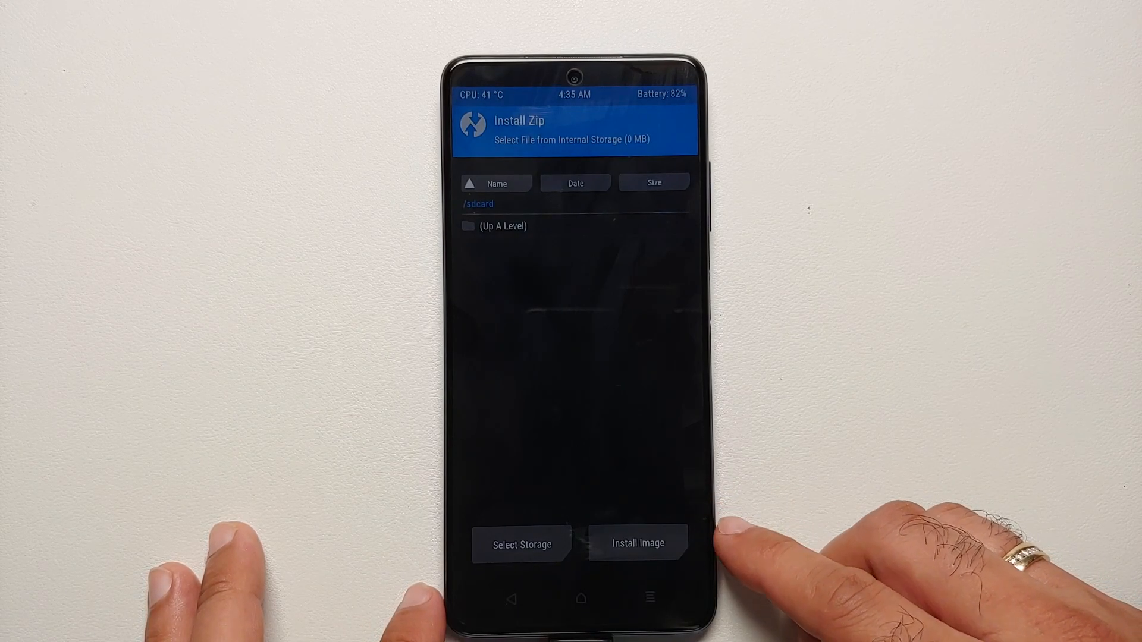
click(637, 543)
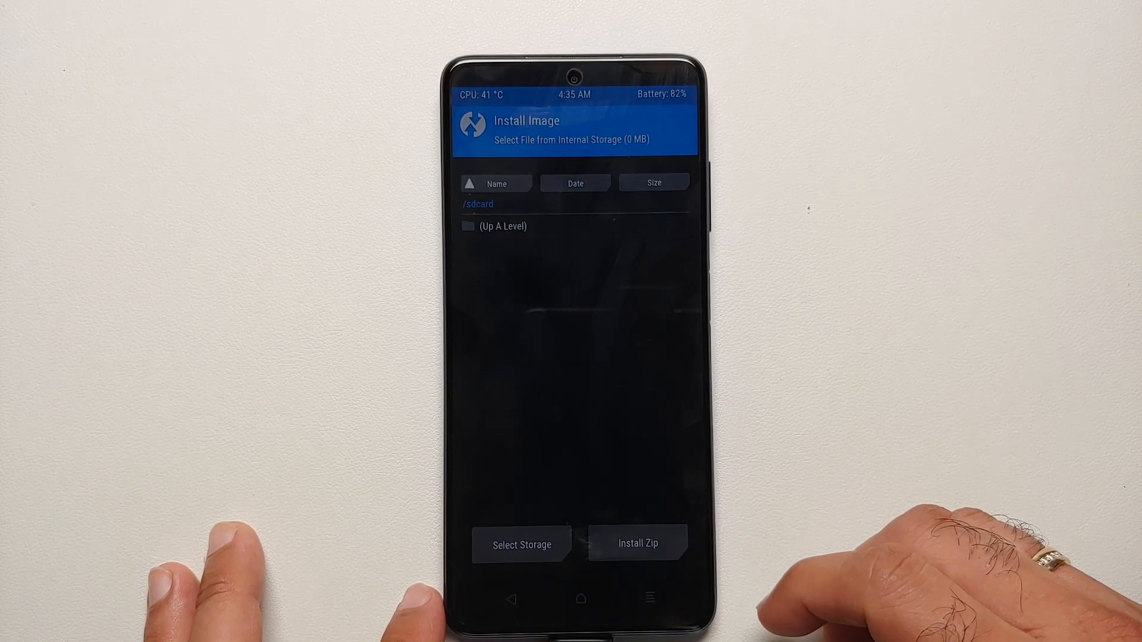
click(521, 544)
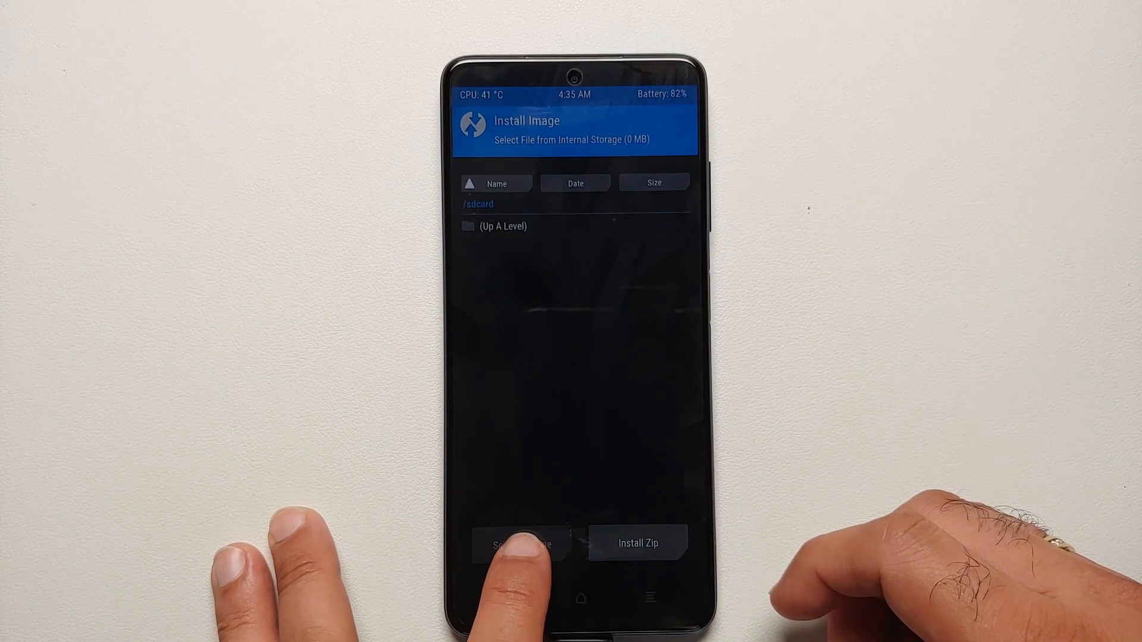
Step: Select USB-OTG as the install storage and enter the x3pro-factory folder
click(521, 544)
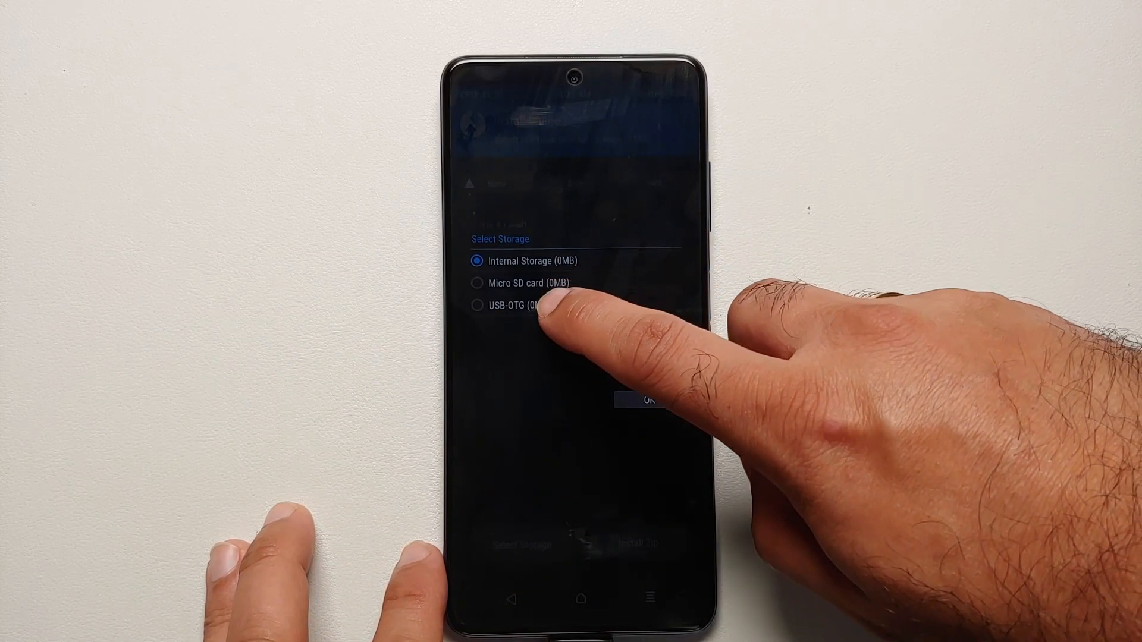
click(476, 306)
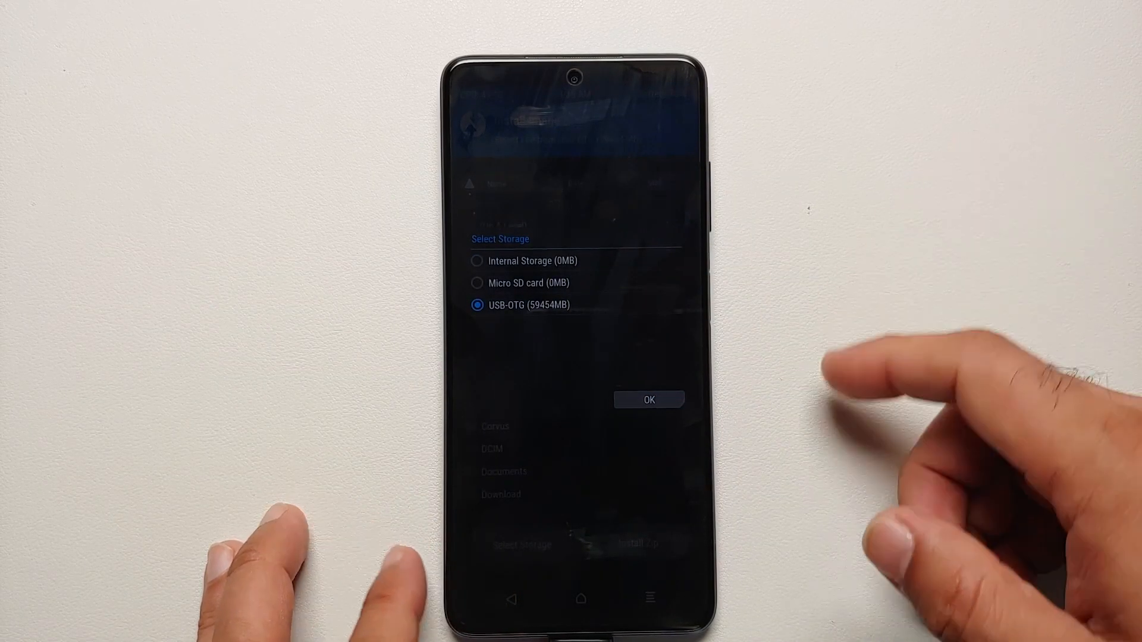
click(648, 399)
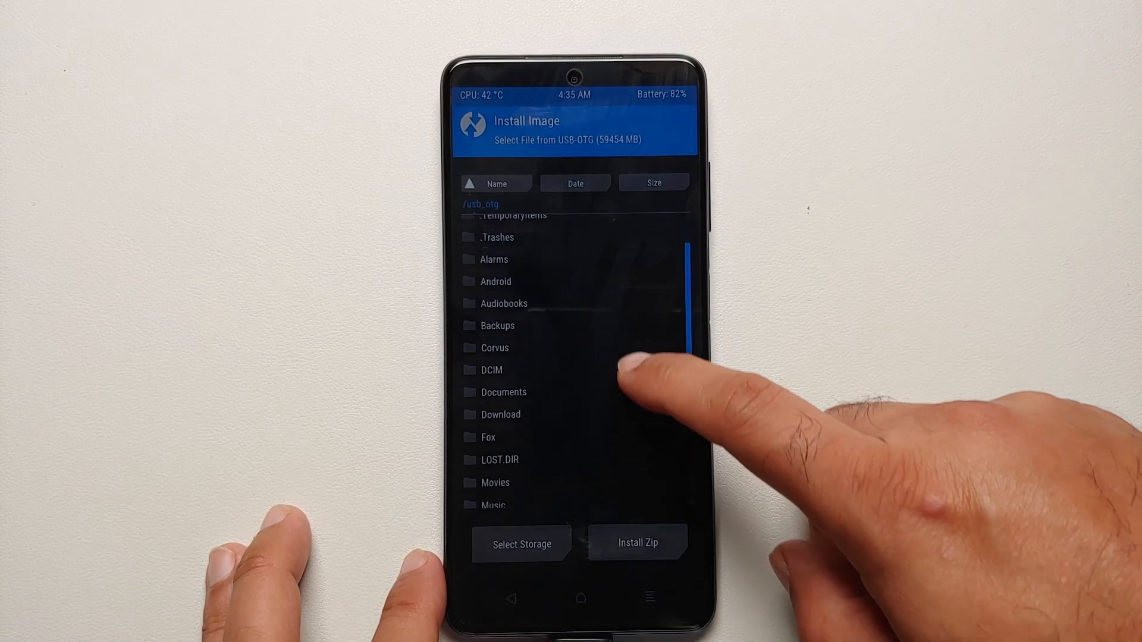
scroll(down, 3)
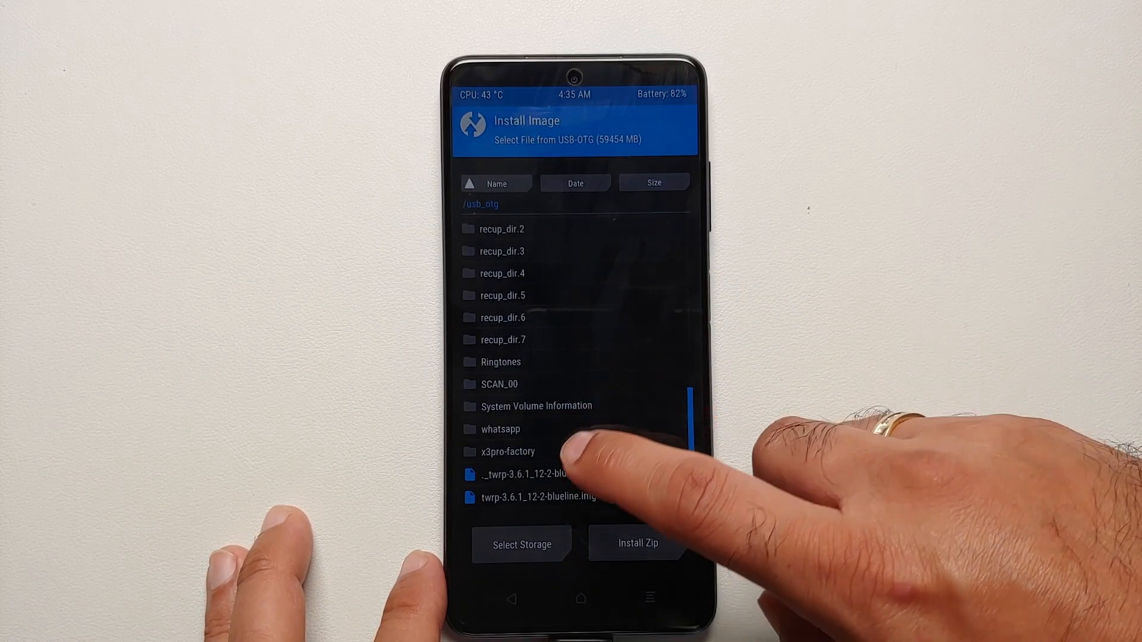
click(508, 452)
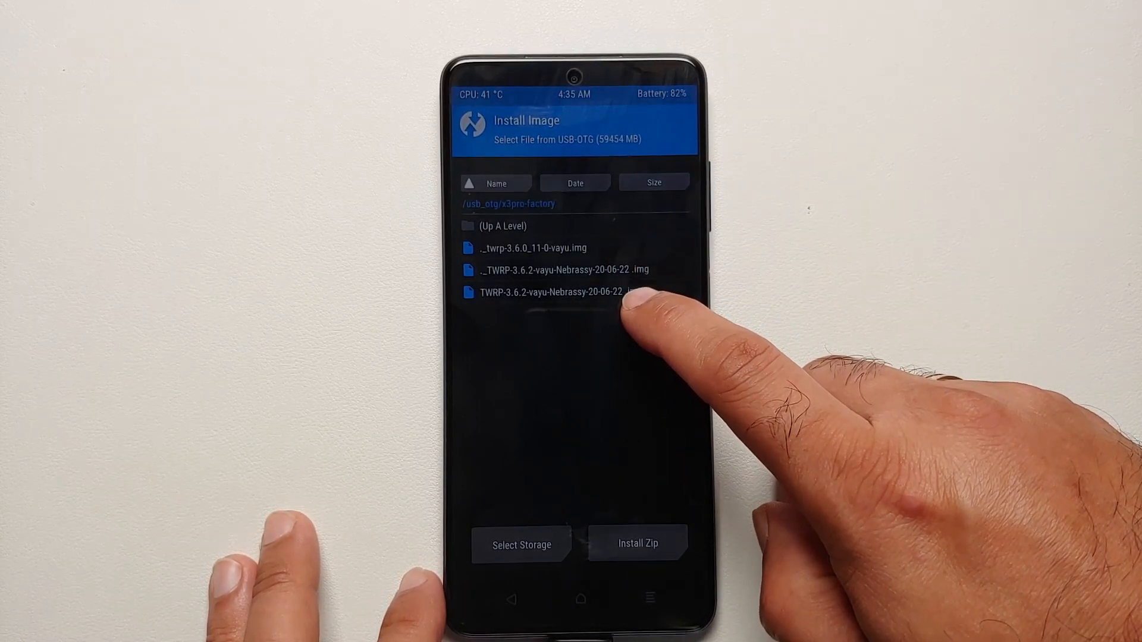
Step: Flash the TWRP-3.6.2-vayu-Nebrassy image to the Recovery partition
click(549, 292)
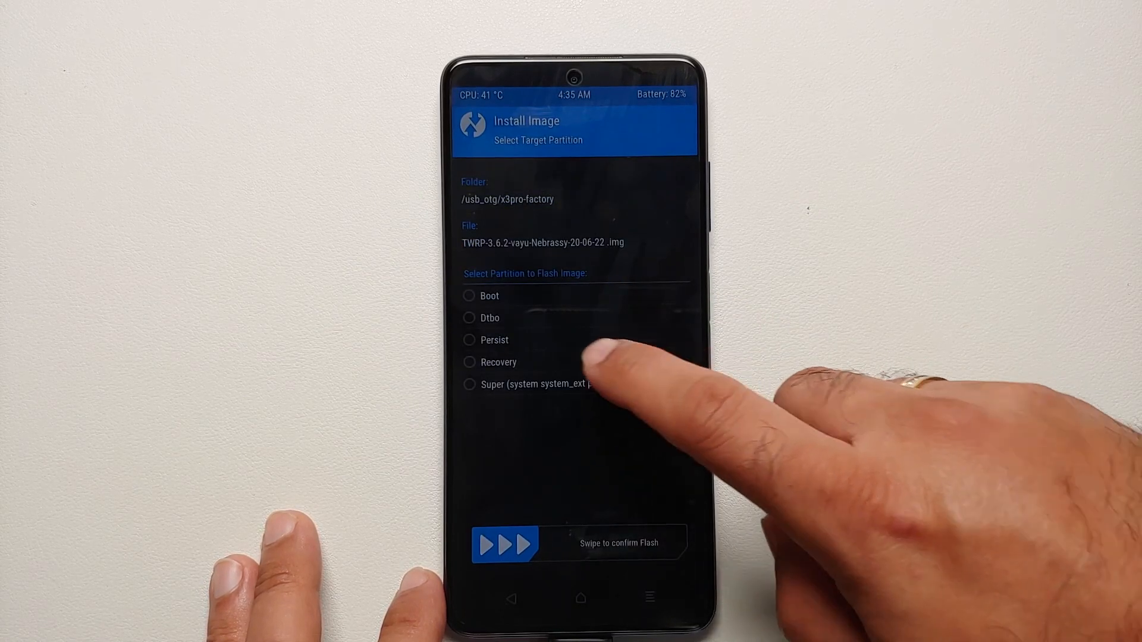
click(469, 361)
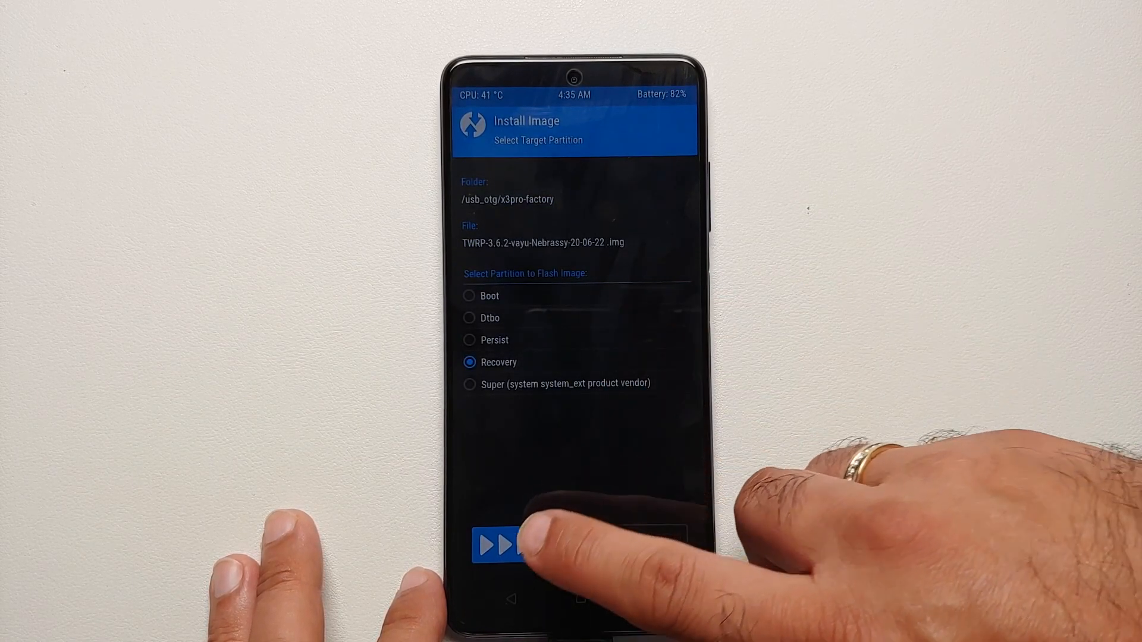
click(501, 545)
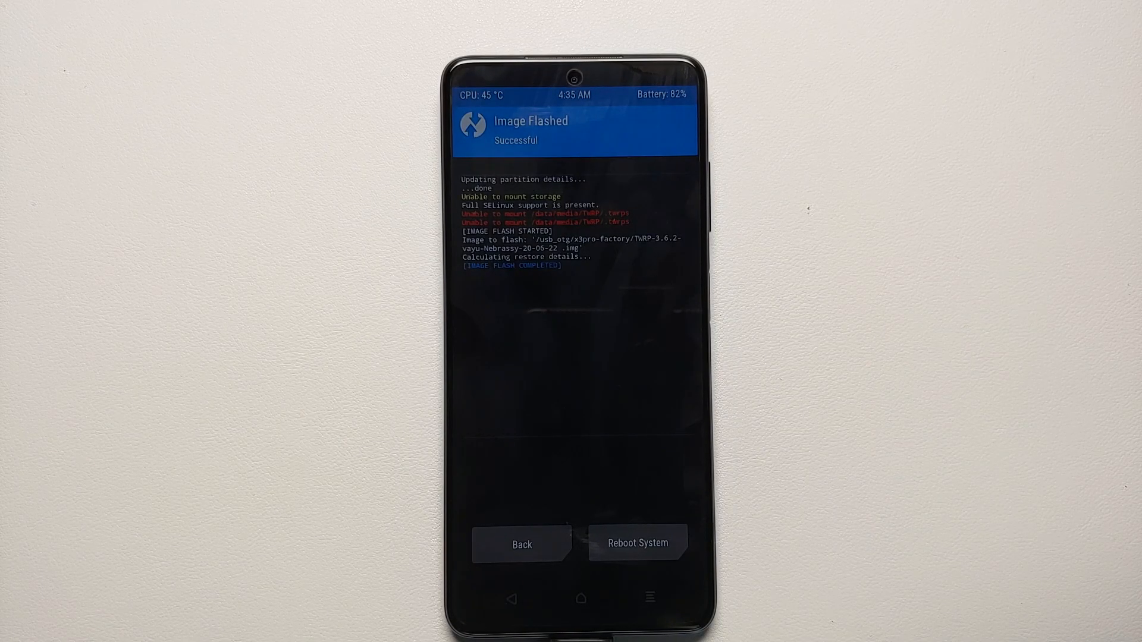
Step: Reboot from TWRP into MIUI and land on the app drawer
click(635, 544)
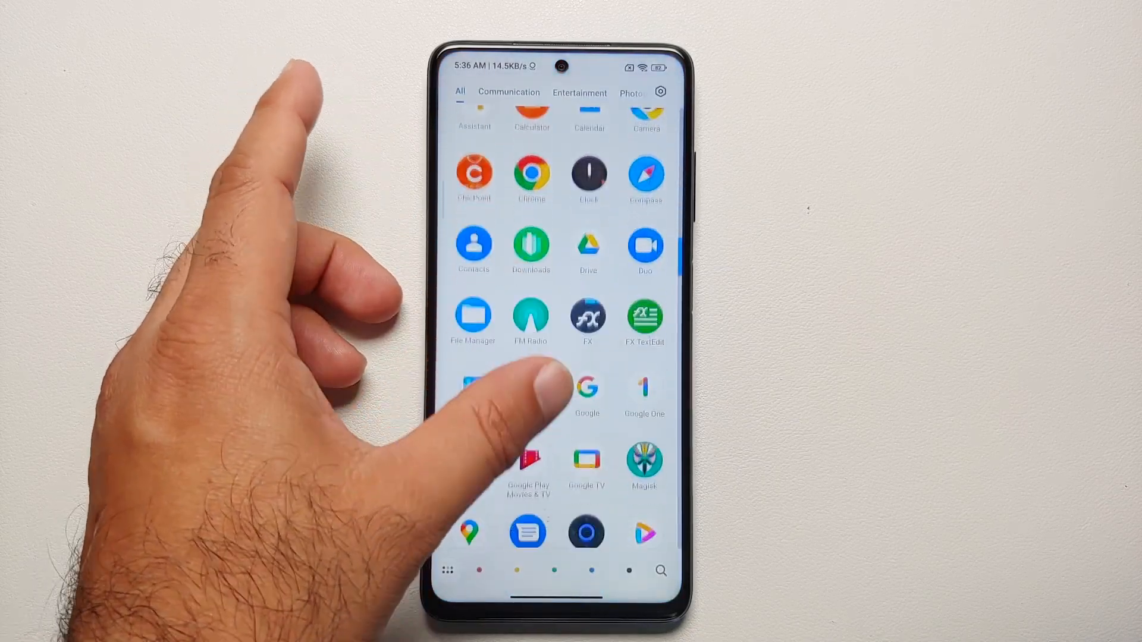
Step: Verify Magisk 25.1 installed with Ramdisk Yes, then show About phone reporting MIUI Global 13.0.4
click(643, 457)
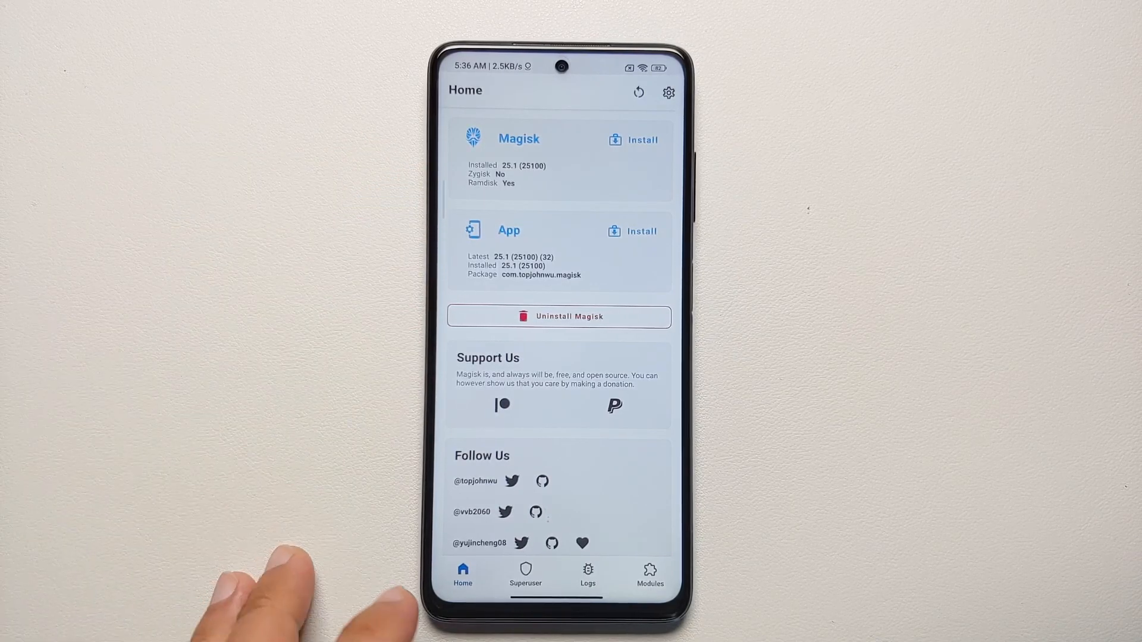
click(524, 573)
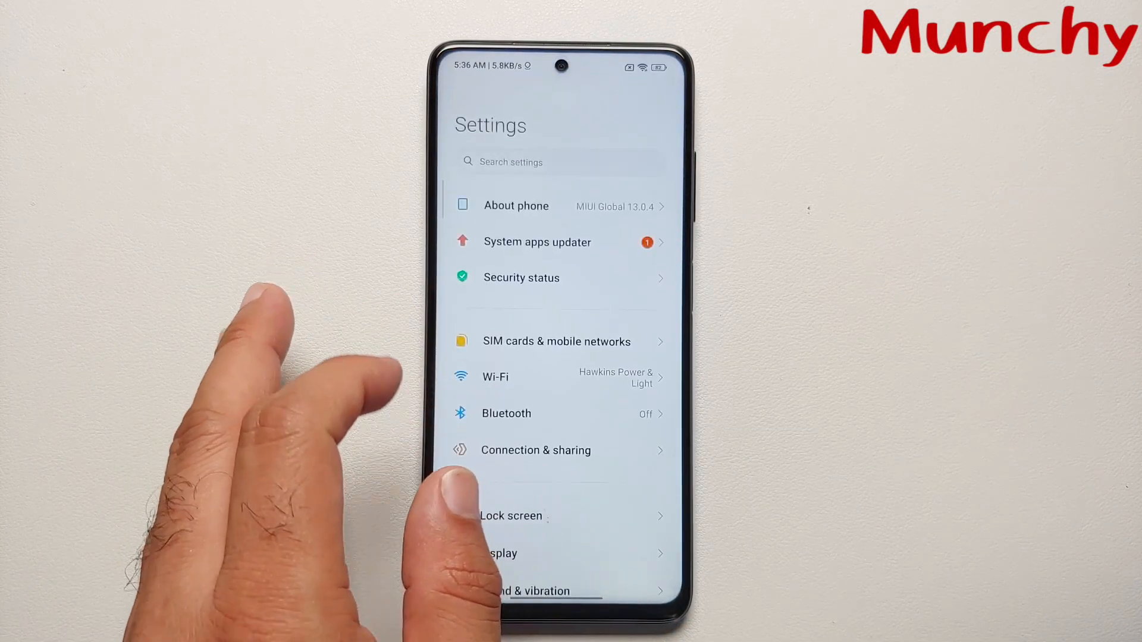
click(515, 206)
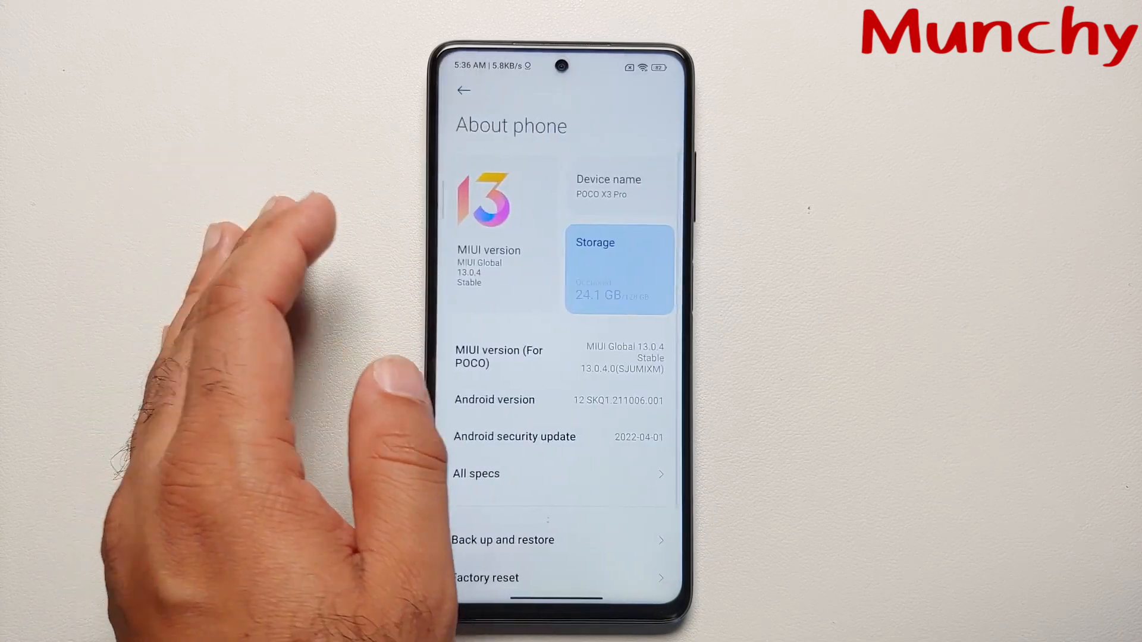